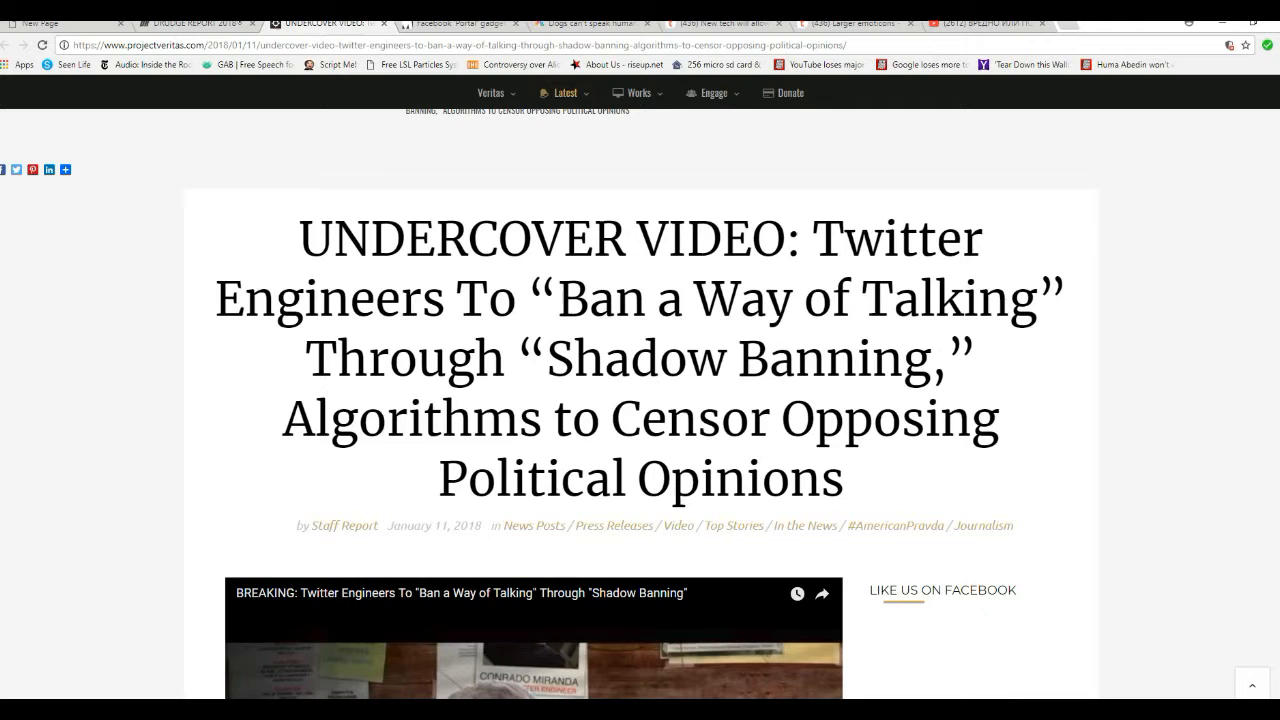
scroll("down", 3)
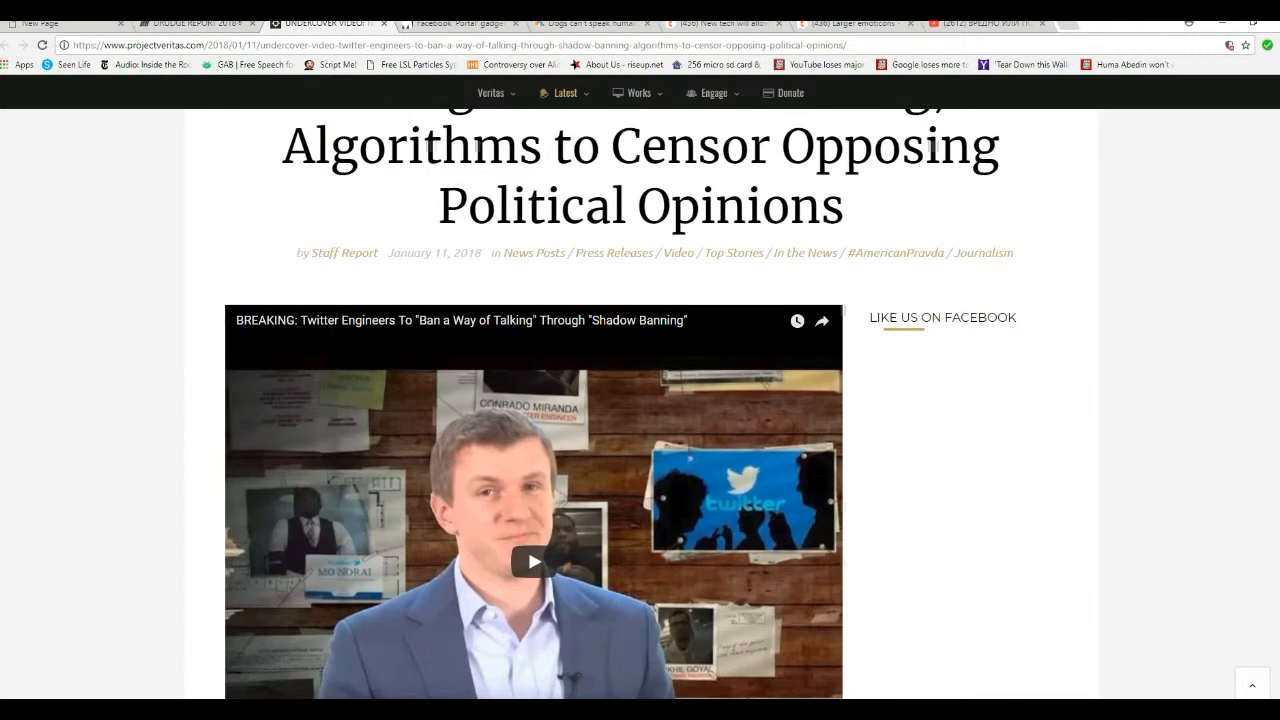
scroll("up", 3)
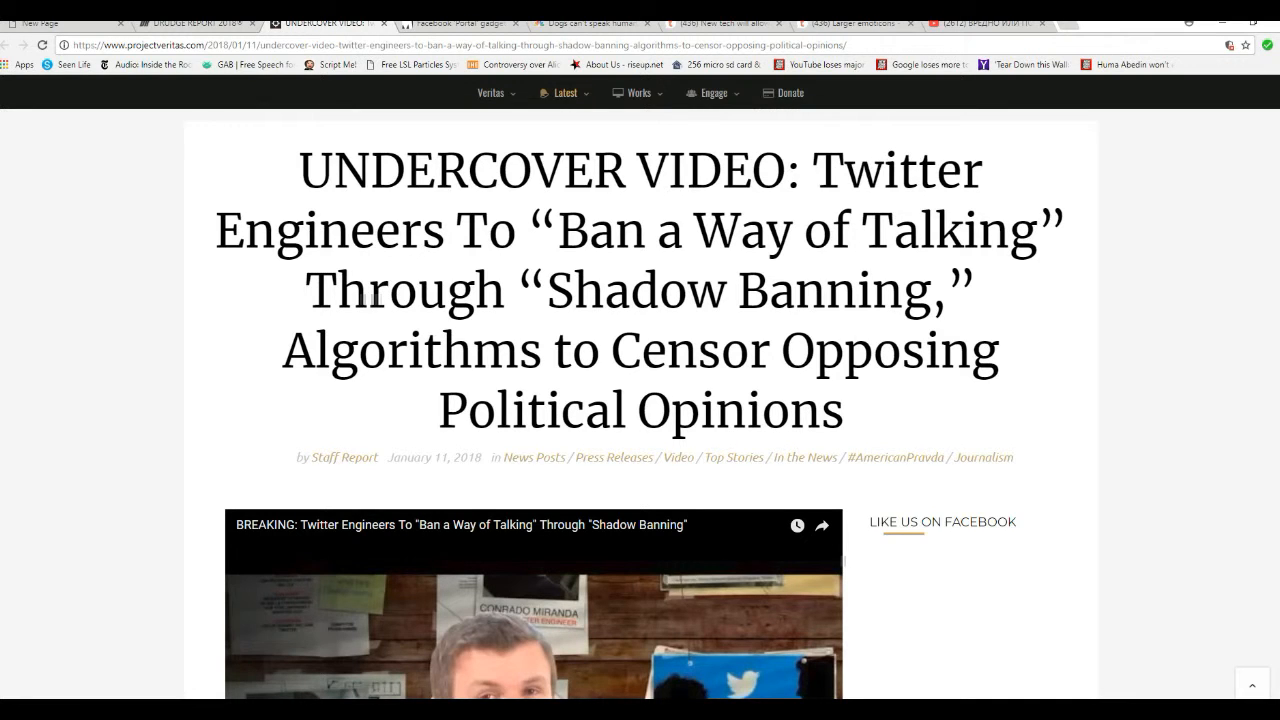
scroll("down", 3)
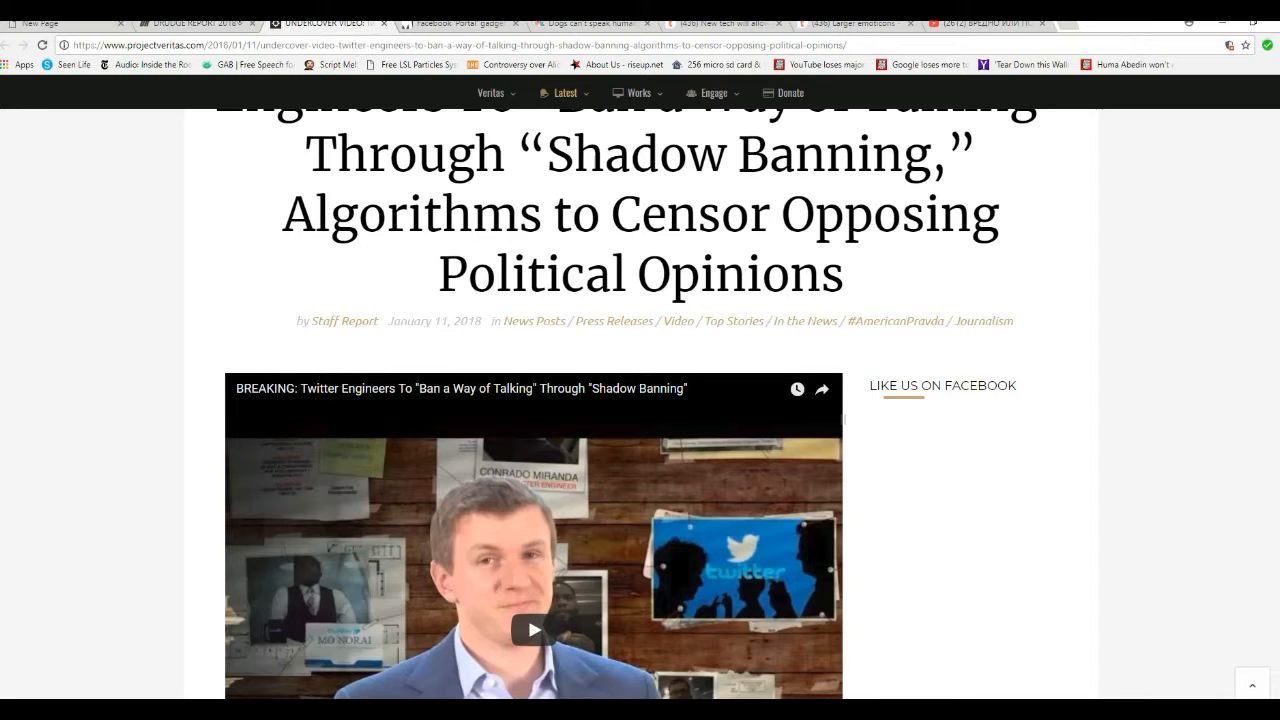
scroll("down", 3)
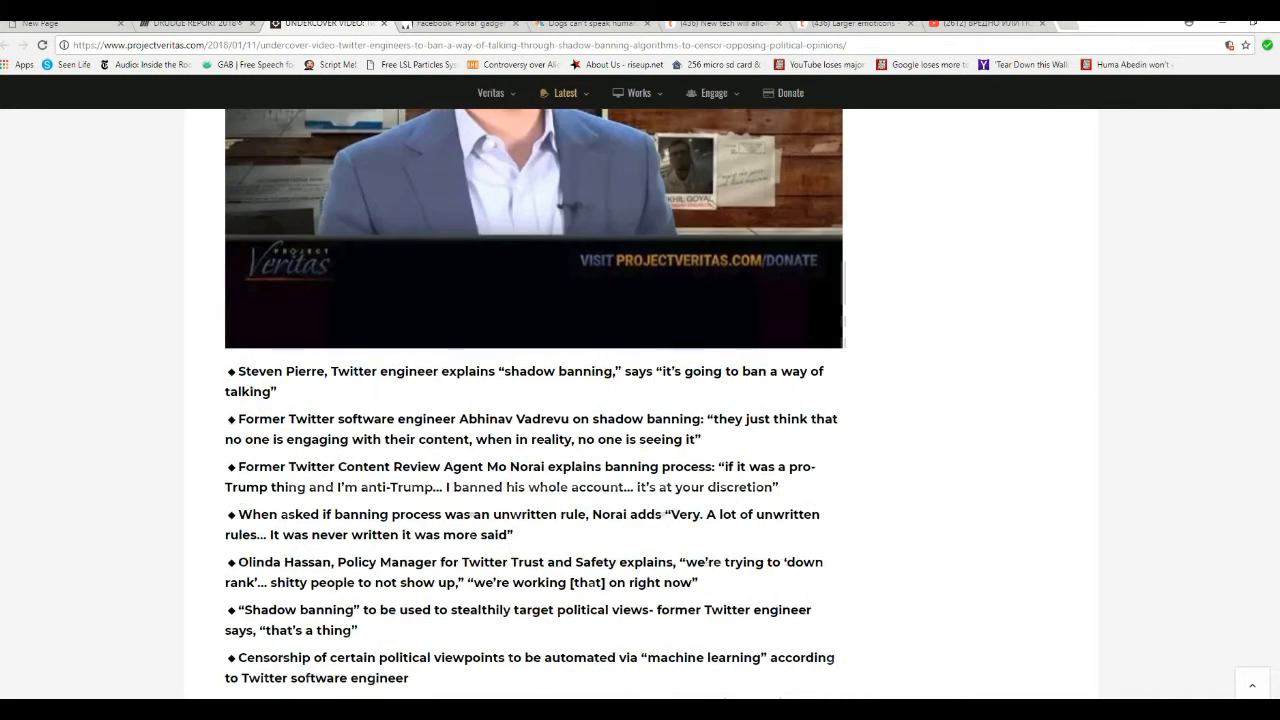
scroll("down", 3)
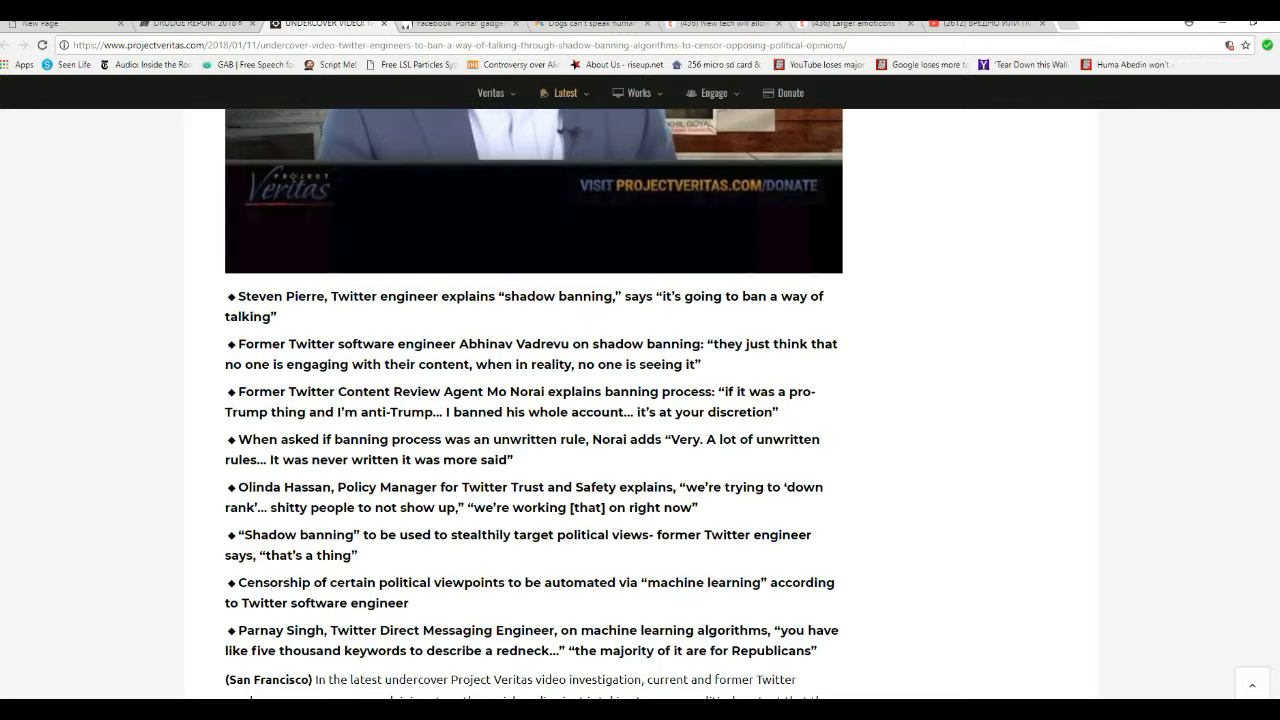
scroll("down", 3)
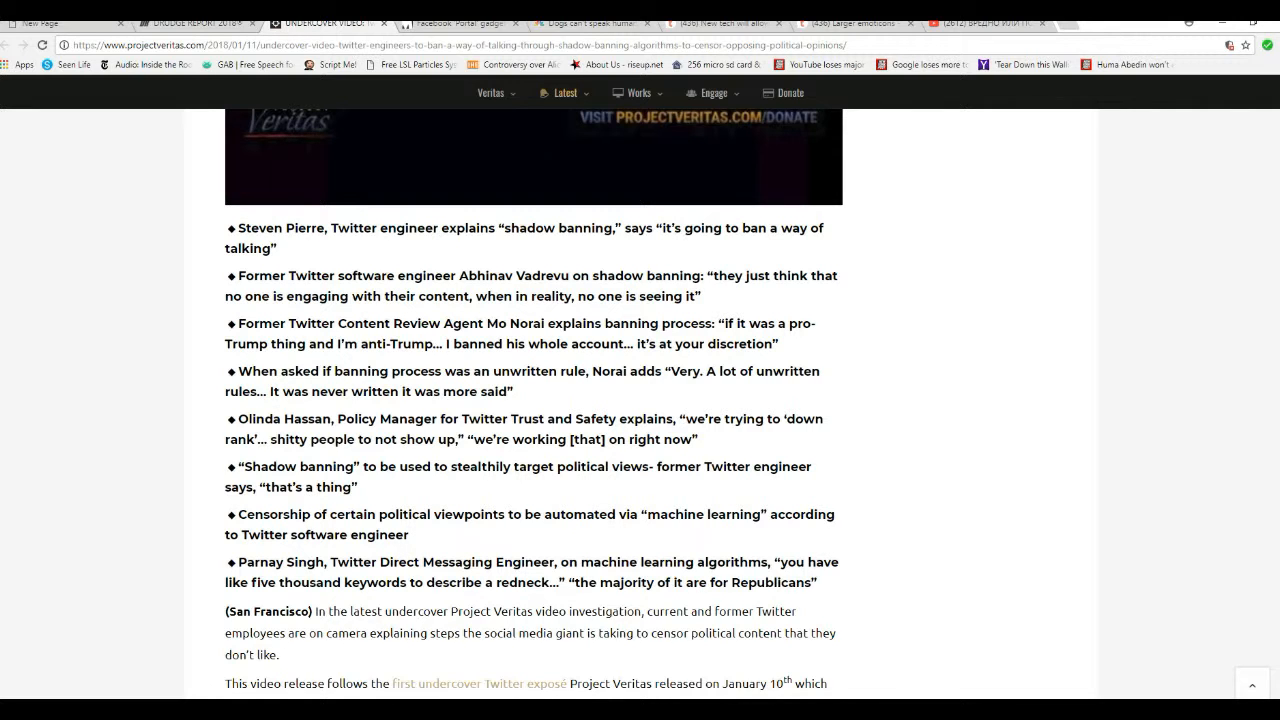
scroll("down", 3)
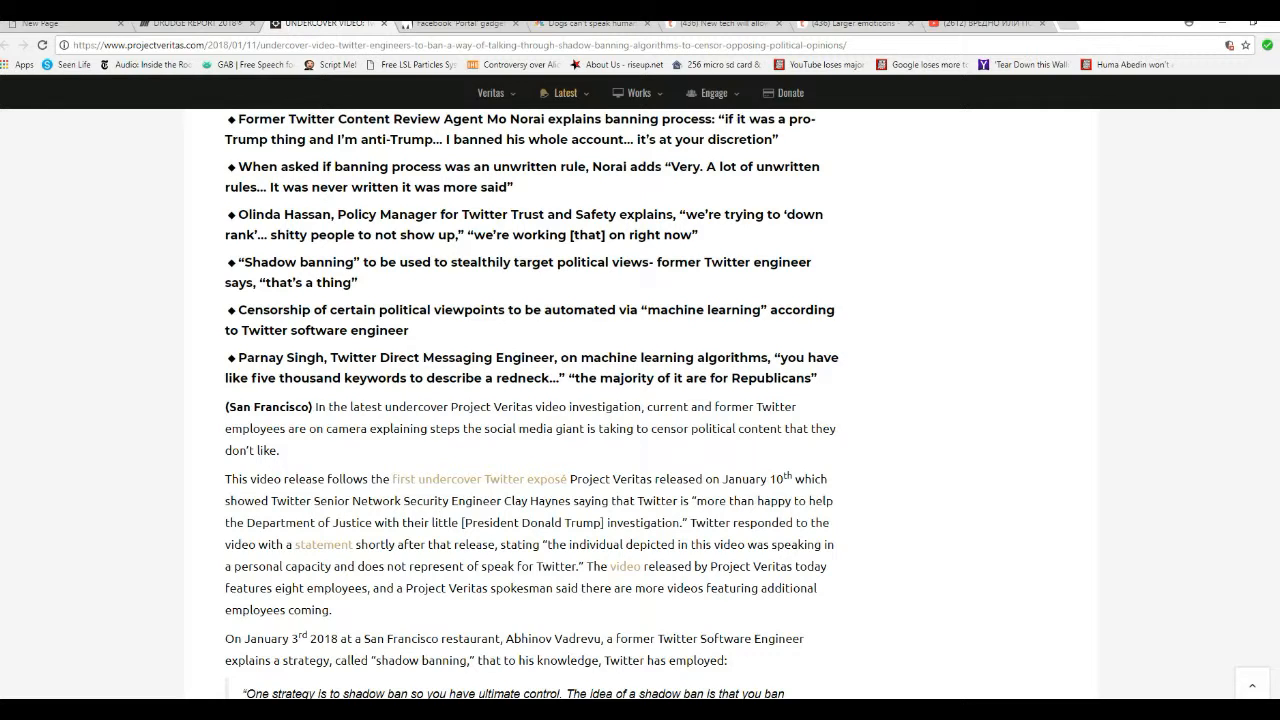
scroll("down", 3)
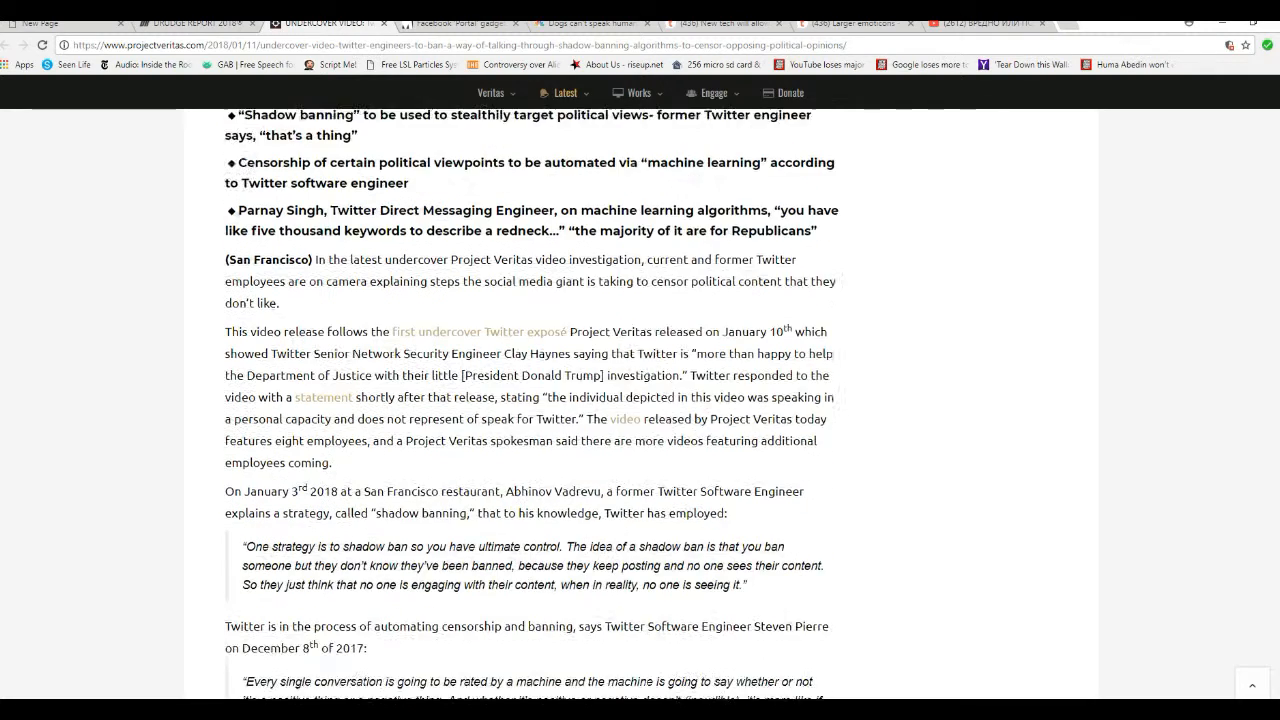
scroll("down", 3)
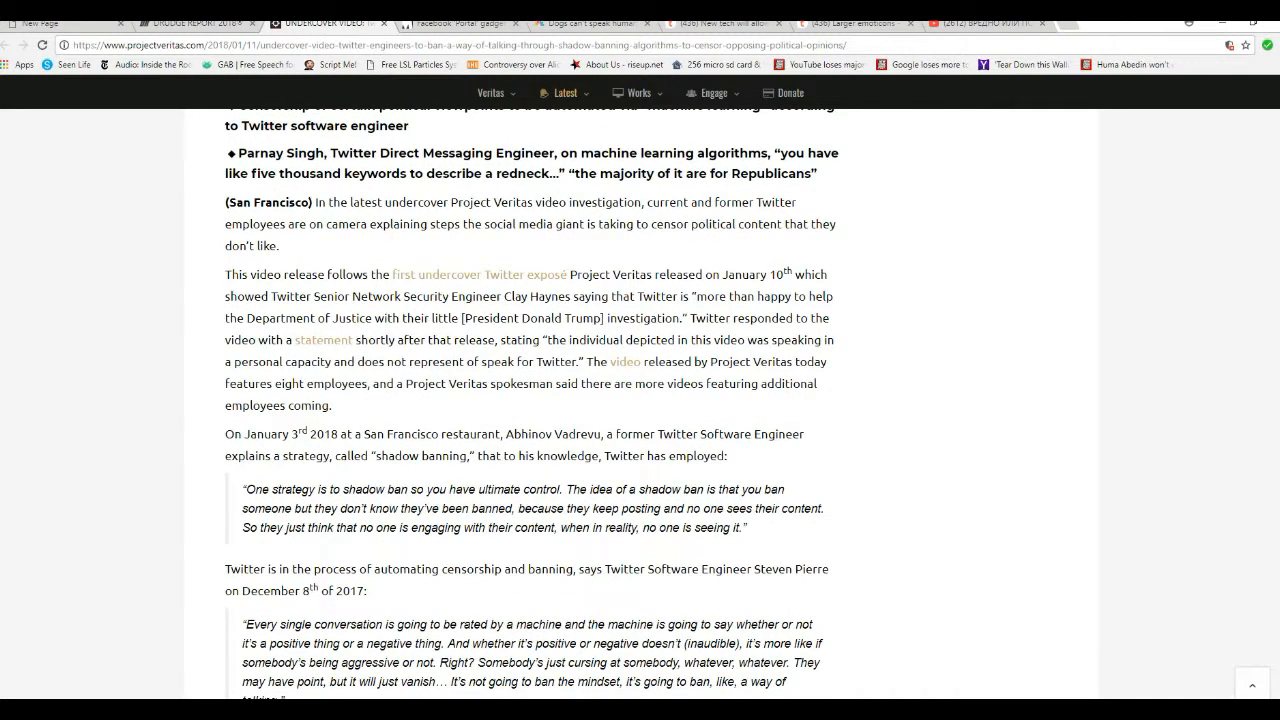
scroll("up", 3)
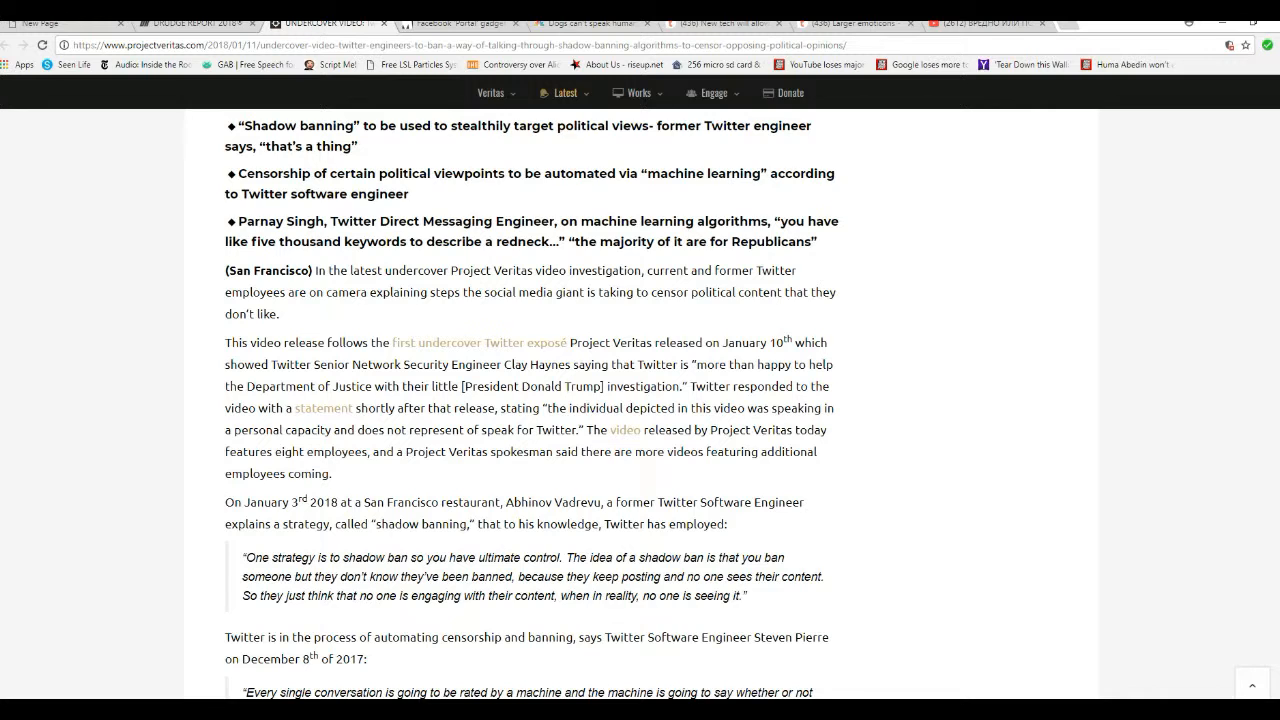
scroll("up", 3)
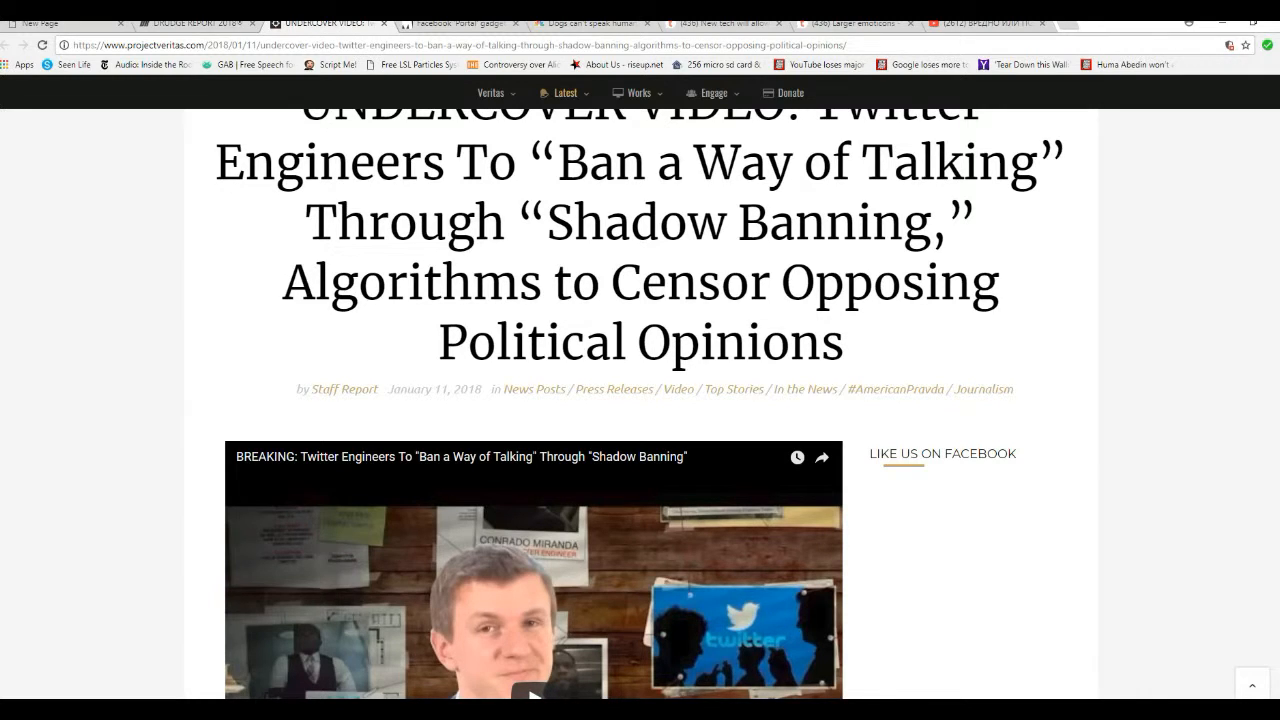
scroll("down", 3)
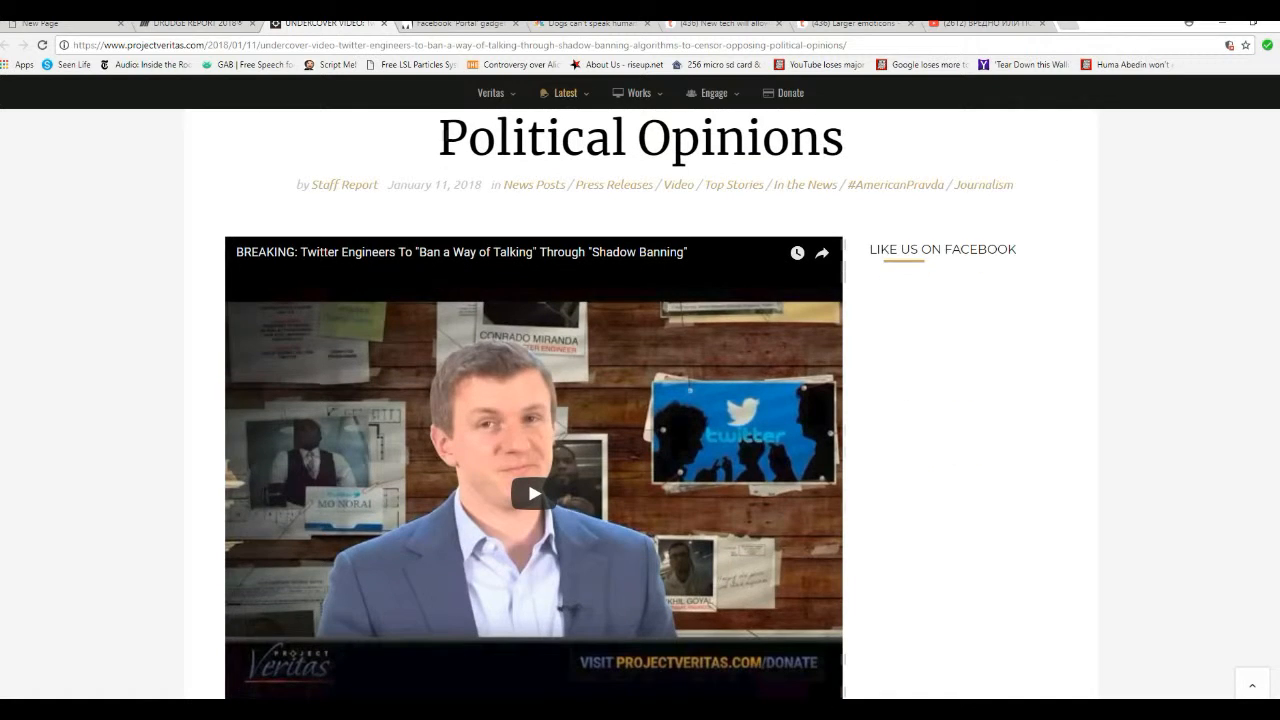
scroll("down", 3)
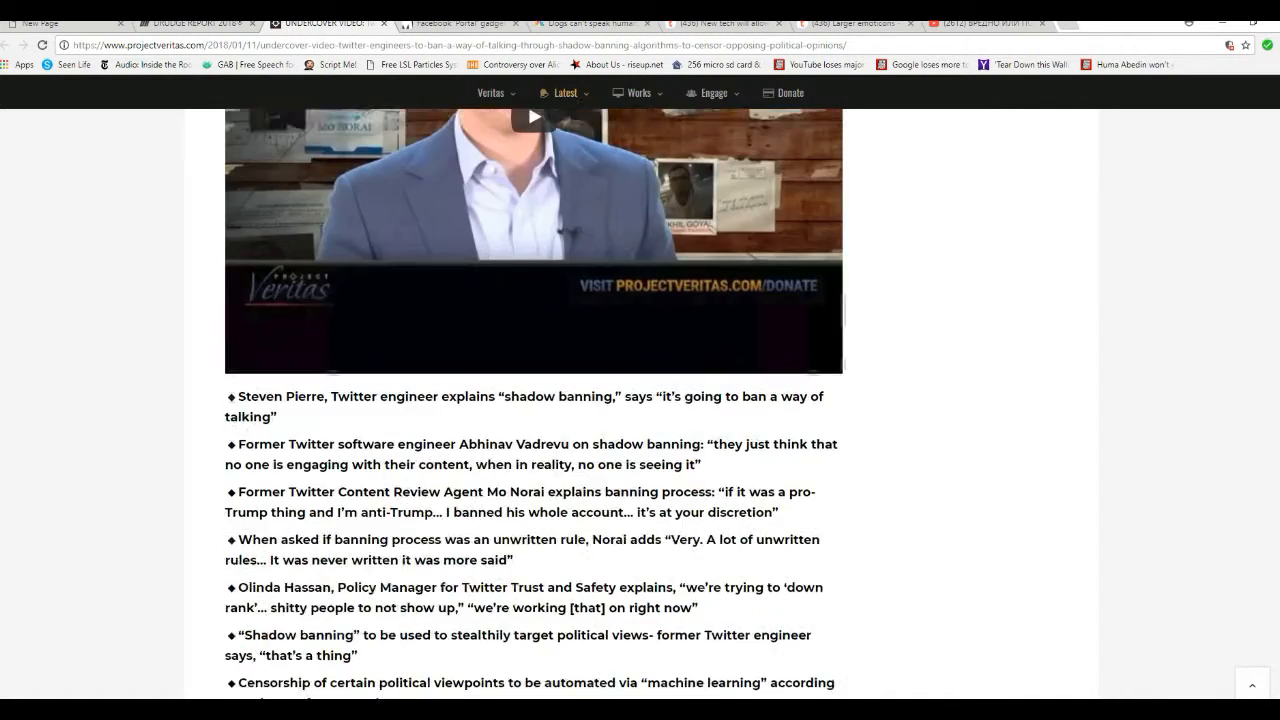
scroll("down", 3)
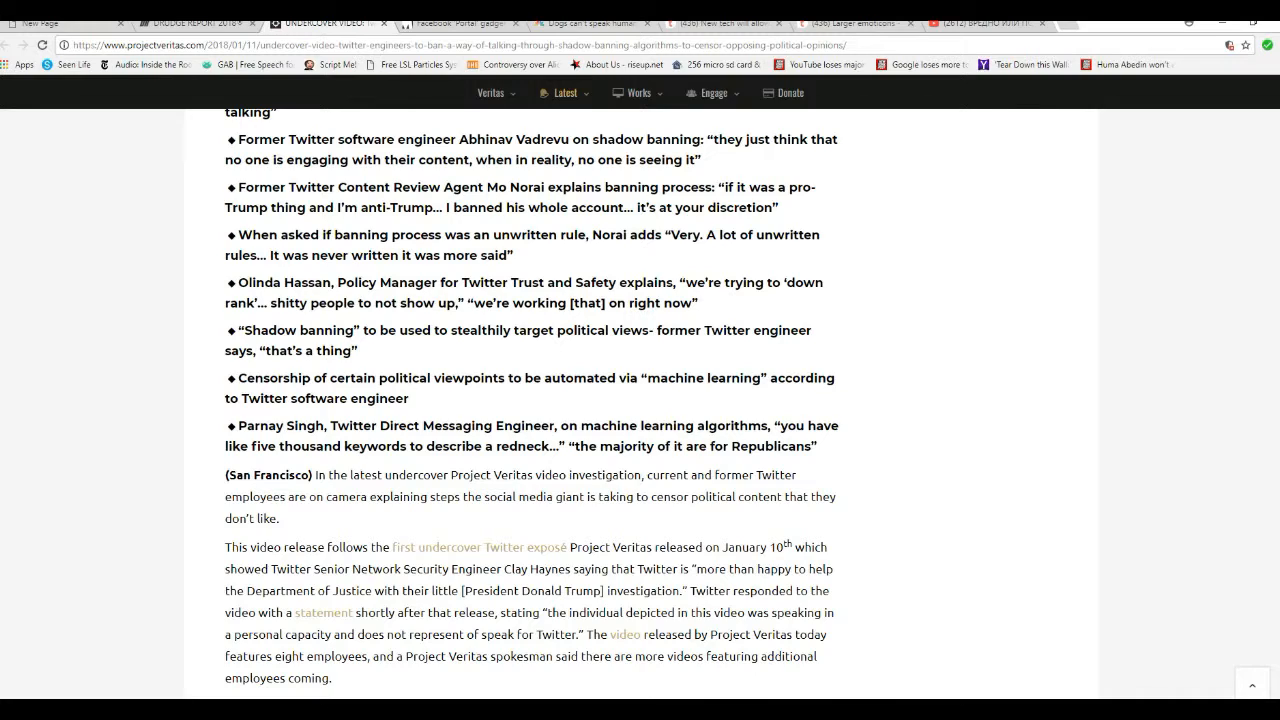
scroll("down", 3)
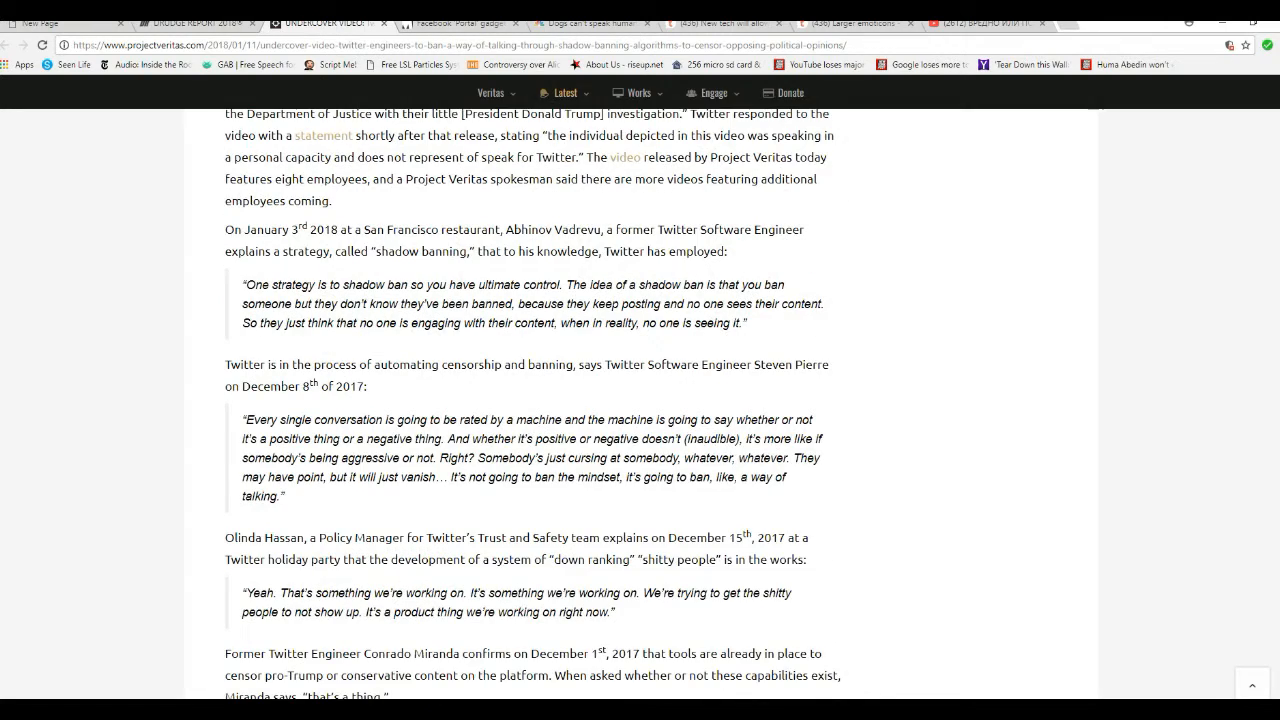
scroll("down", 3)
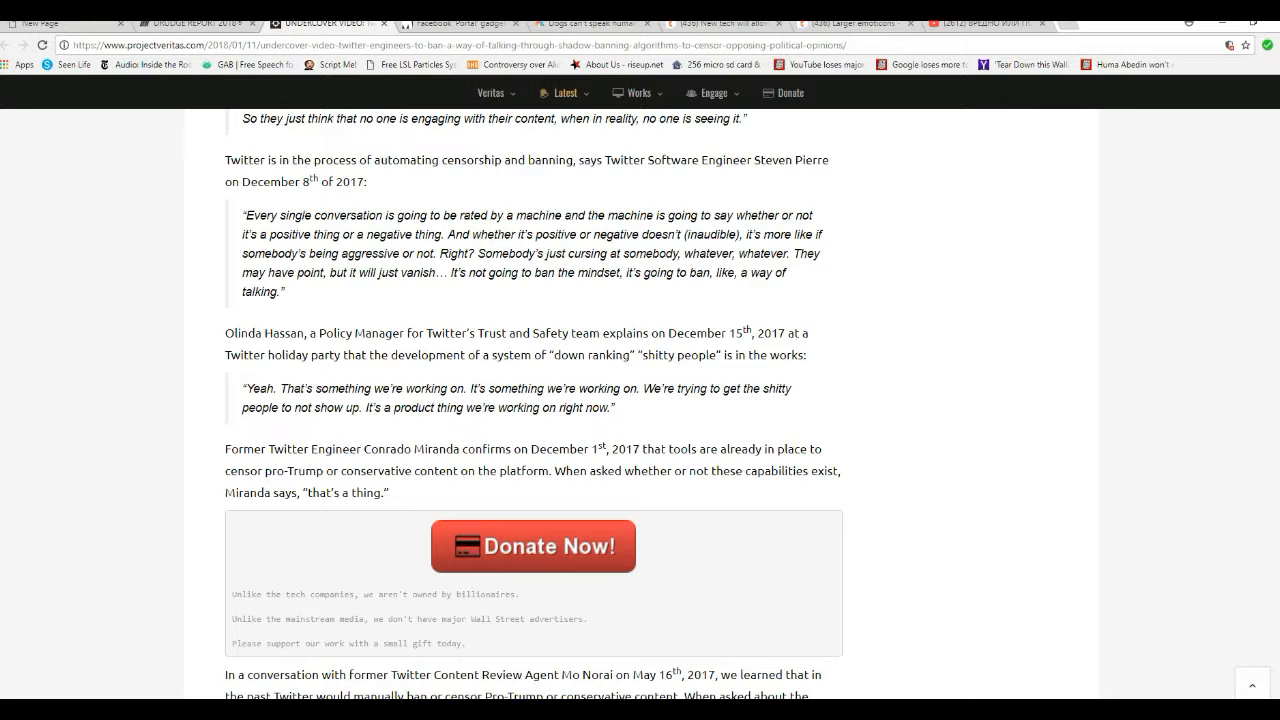
scroll("down", 3)
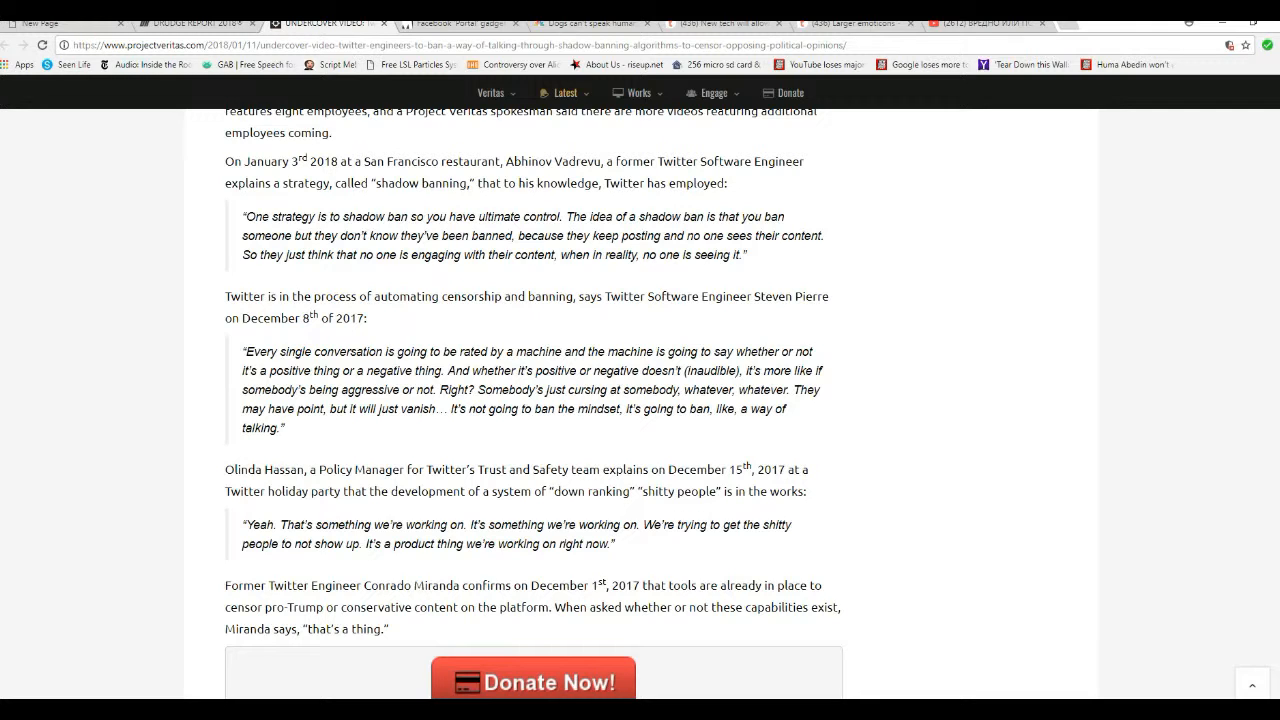
scroll("up", 3)
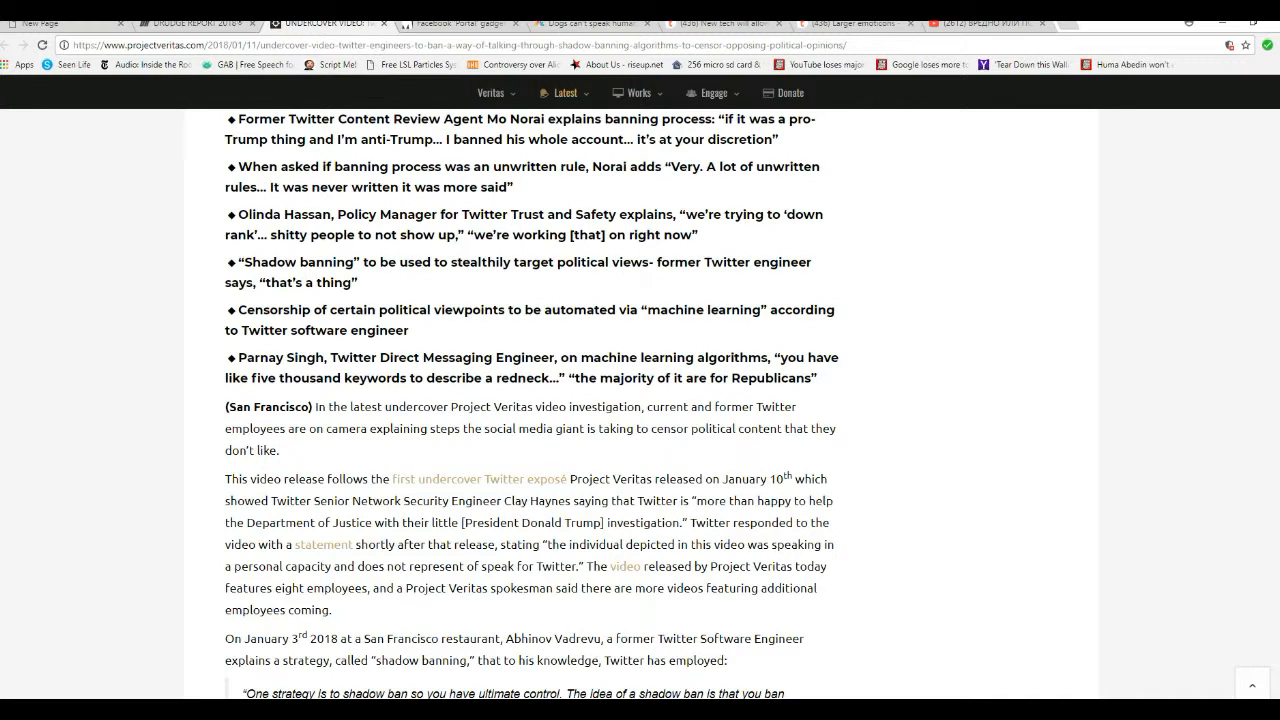
scroll("up", 3)
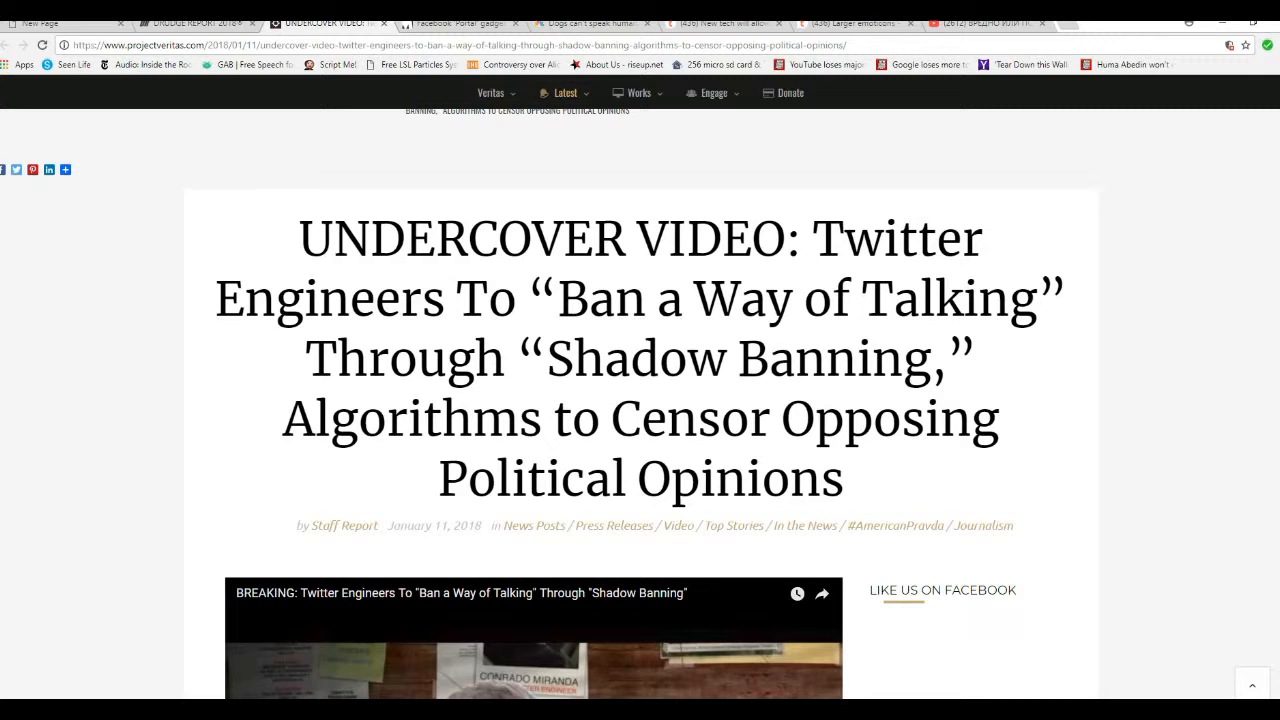
scroll("down", 3)
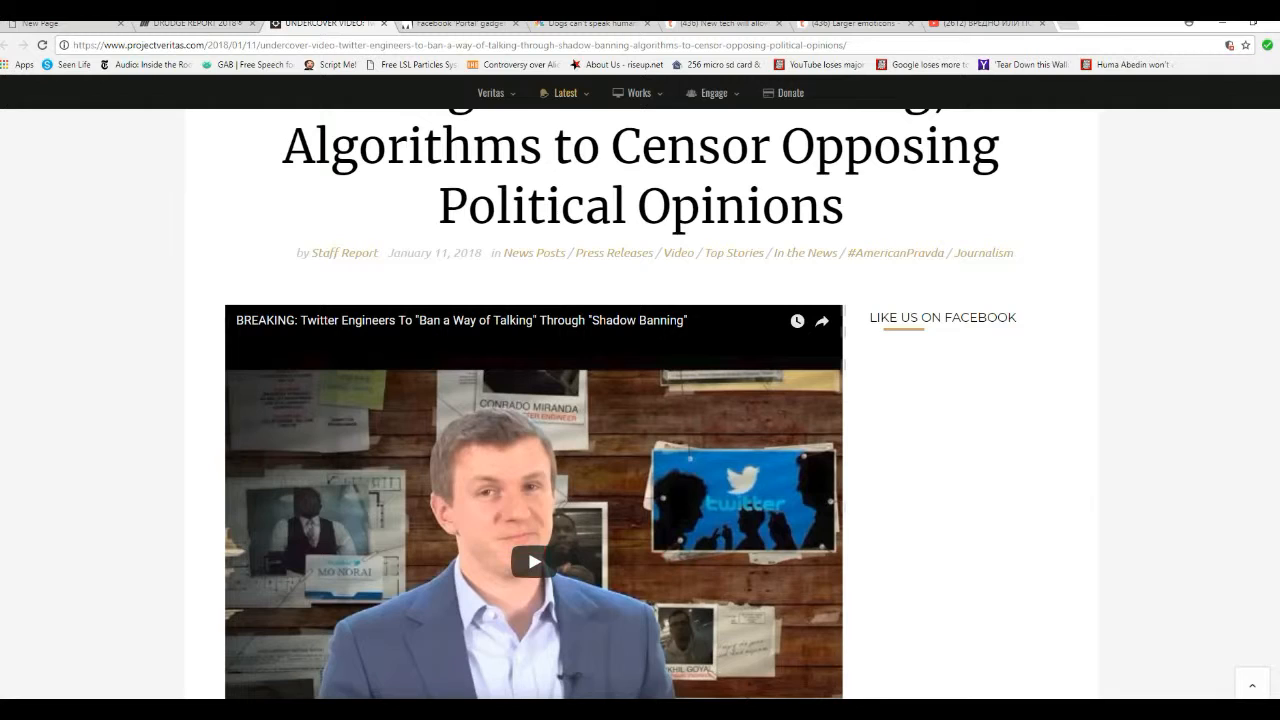